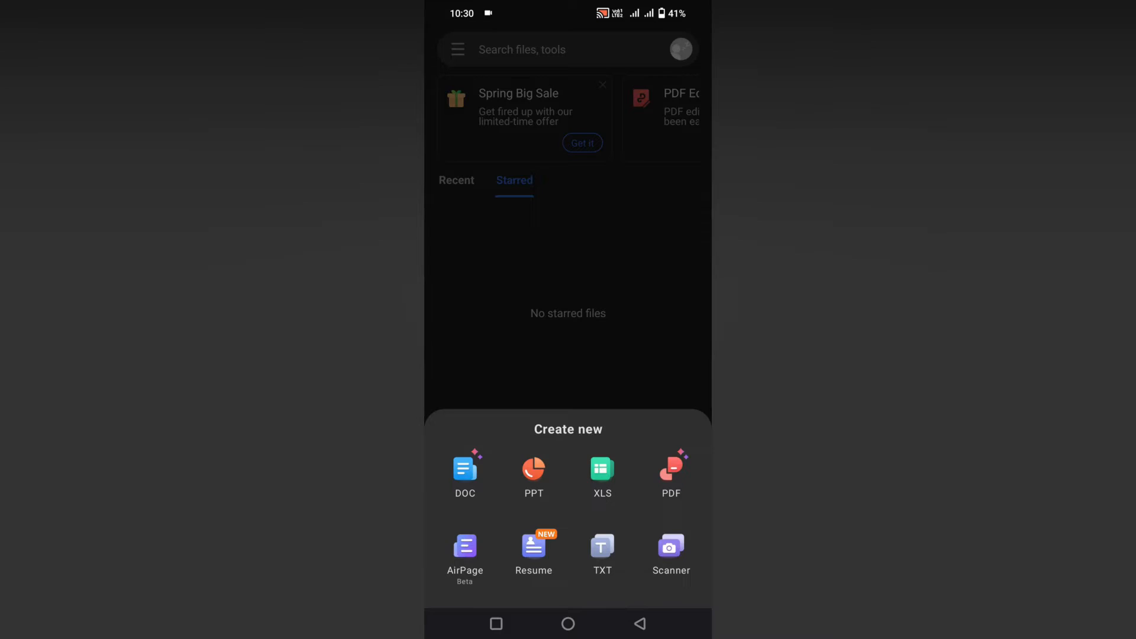
Step: Create a new XLS spreadsheet from the Blank template
{"action": "left_click", "coordinate": [602, 468]}
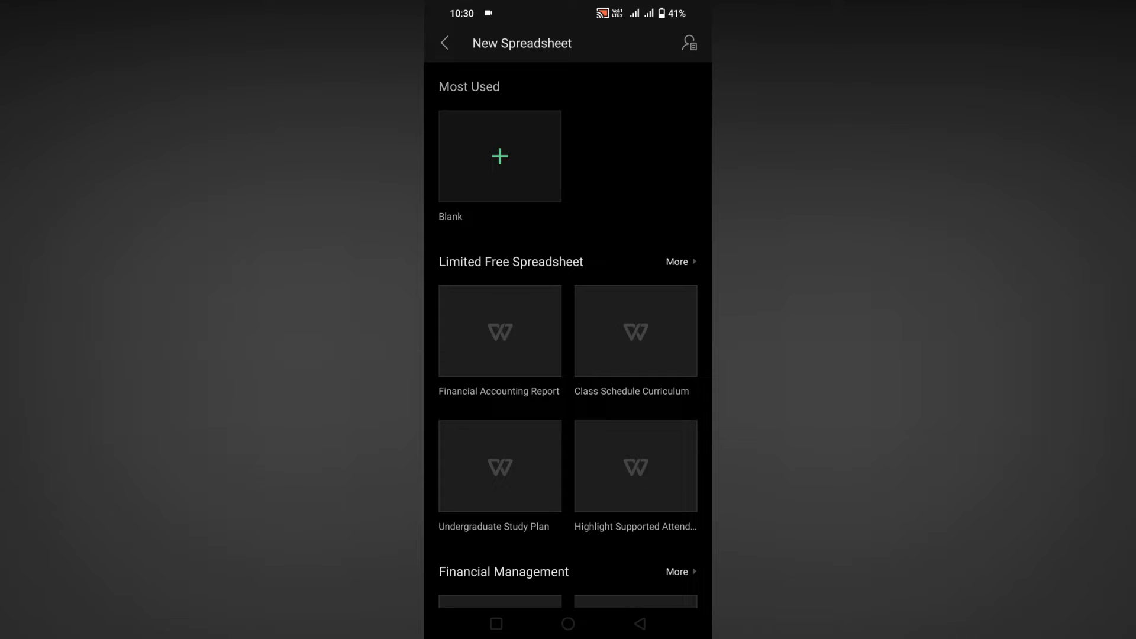
{"action": "left_click", "coordinate": [499, 155]}
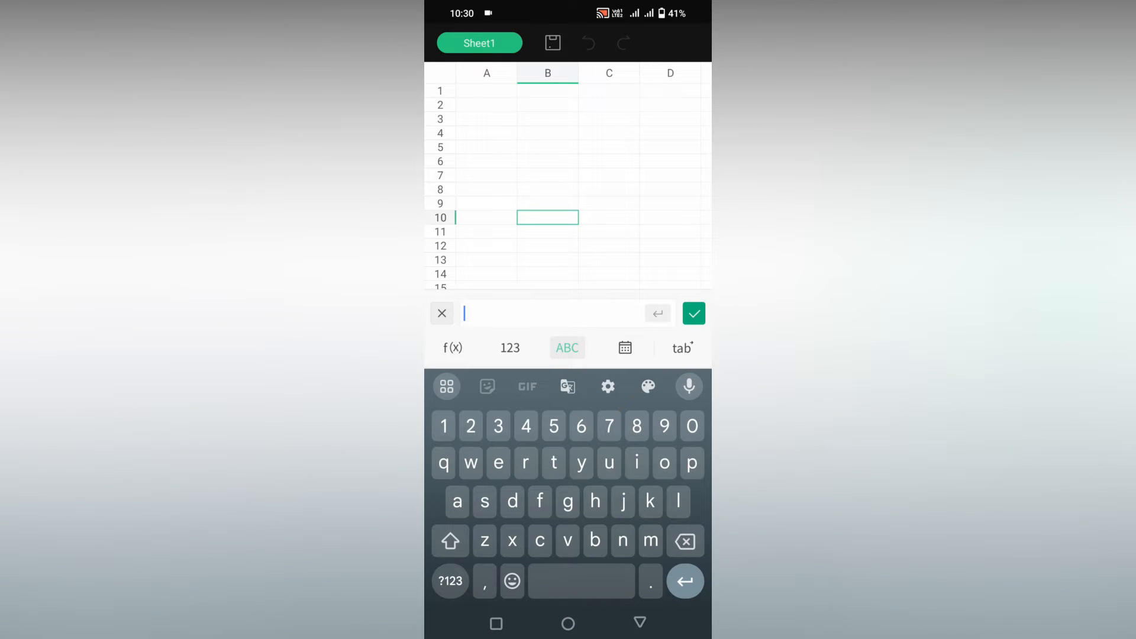
Step: Enter 'apple' in B10 and C7, correcting the C7 entry via the 'apple' suggestion
{"action": "type", "text": "app6"}
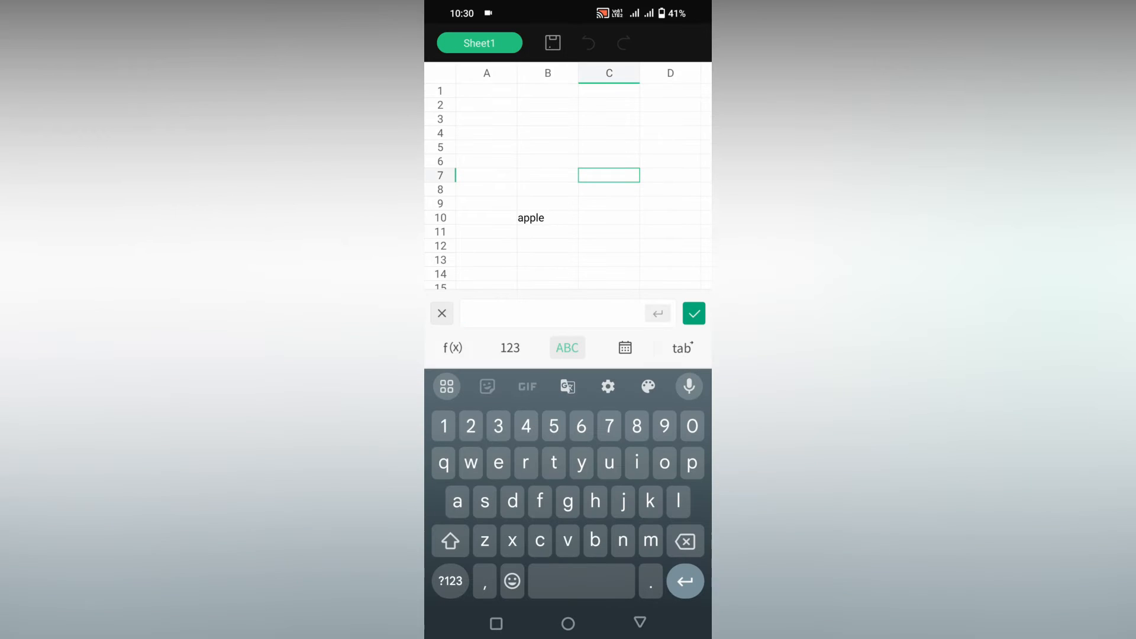
{"action": "type", "text": "spp"}
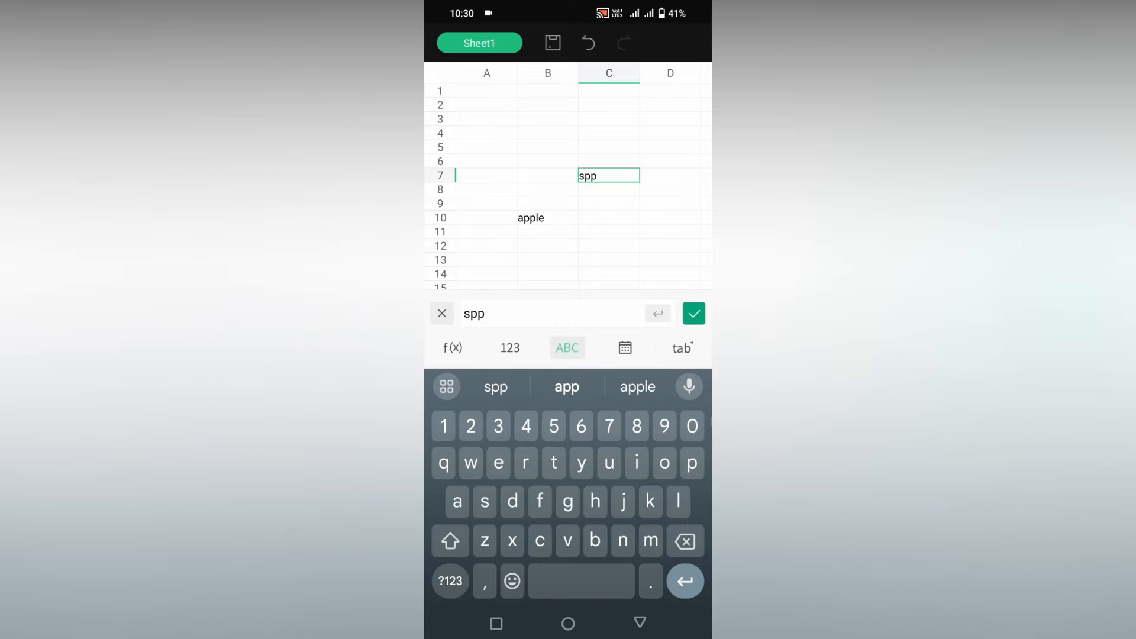
{"action": "left_click", "coordinate": [692, 313]}
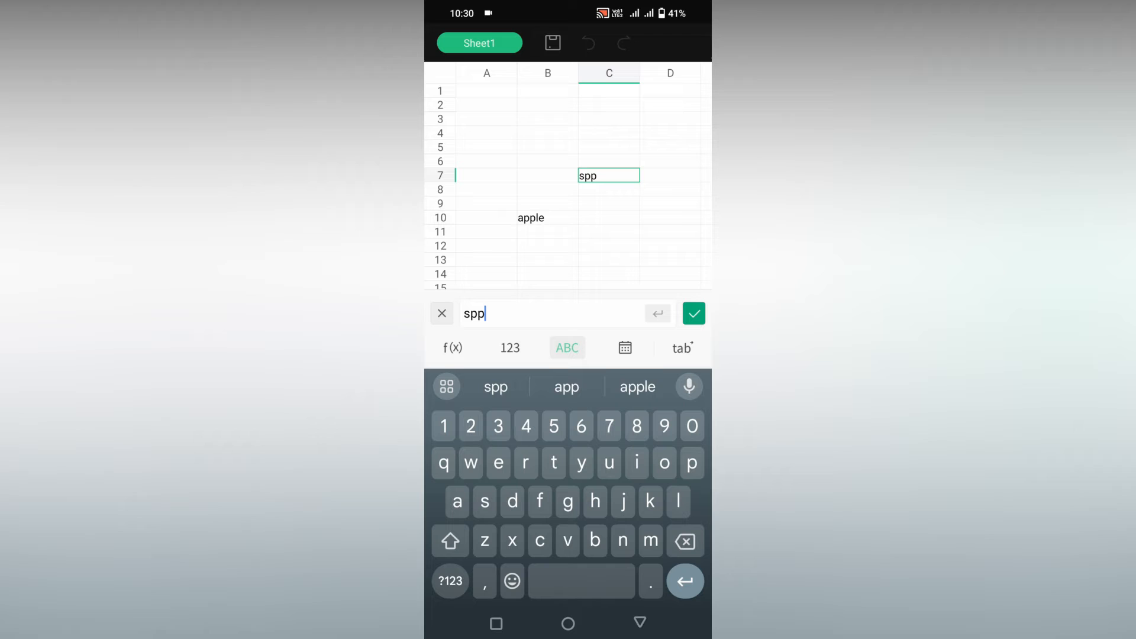
{"action": "left_click", "coordinate": [637, 386]}
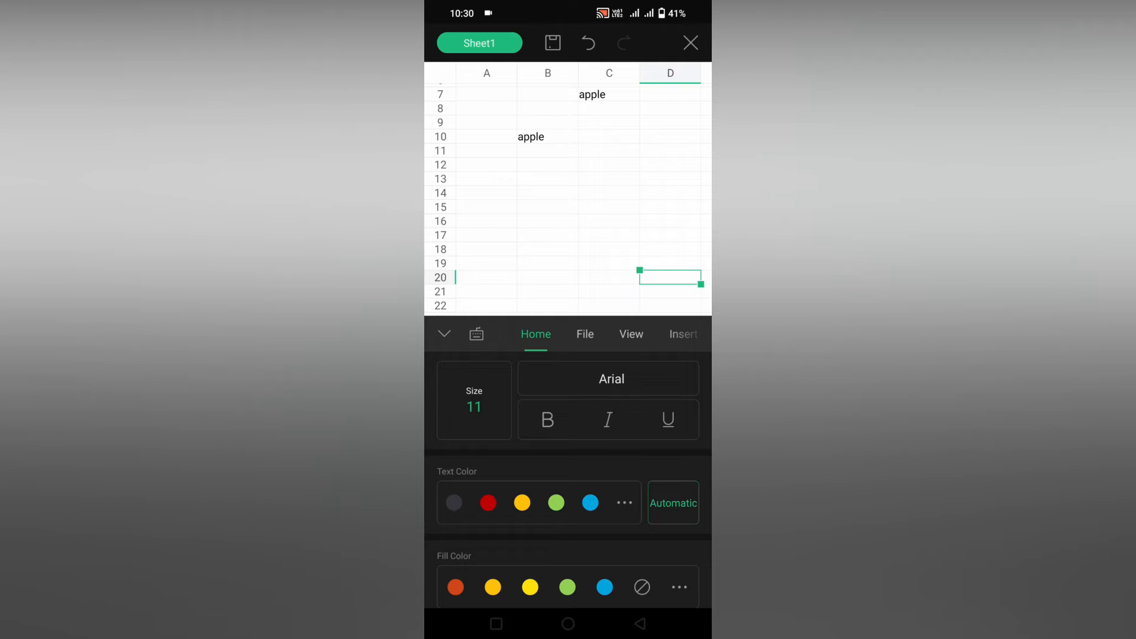
Step: Open the Find & Replace screen from the View tools
{"action": "left_click", "coordinate": [584, 334]}
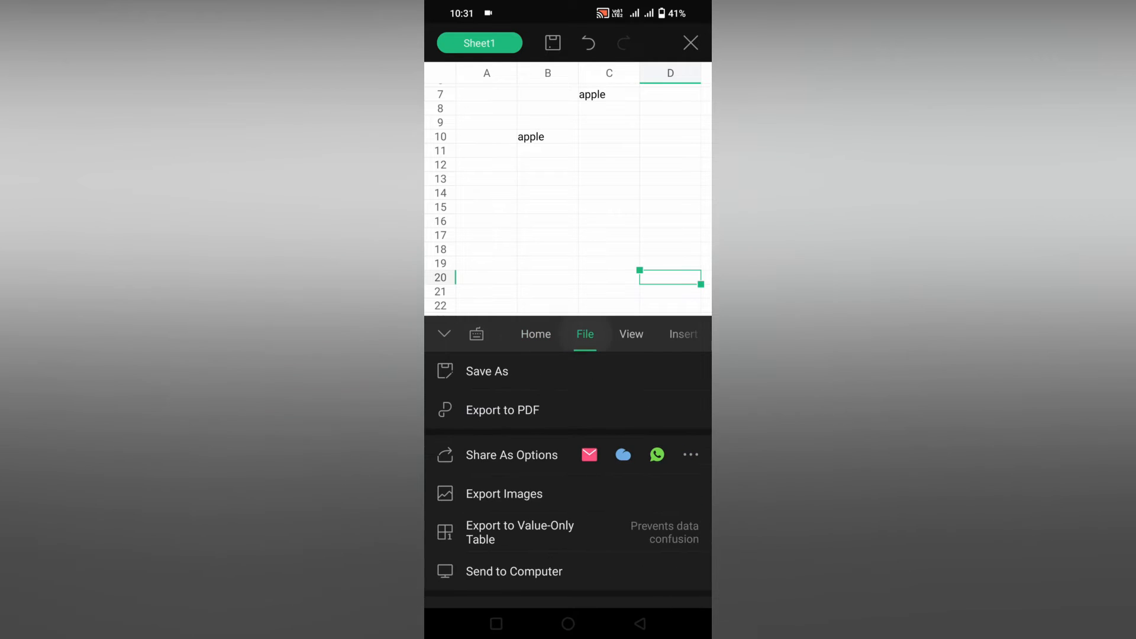
{"action": "left_click", "coordinate": [631, 334]}
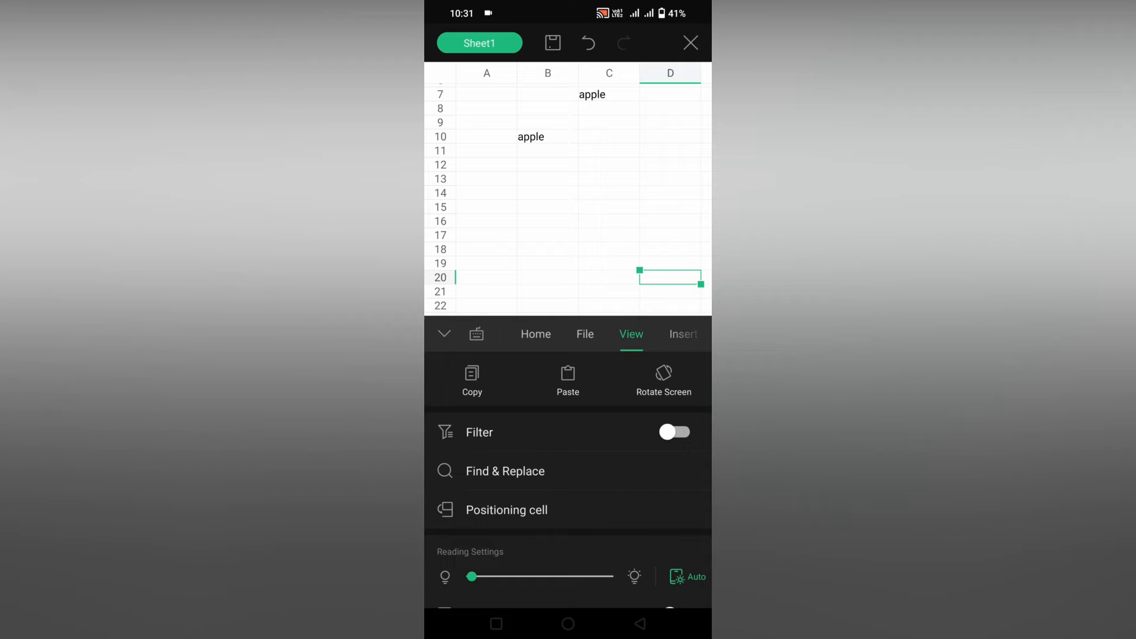
{"action": "left_click", "coordinate": [504, 471]}
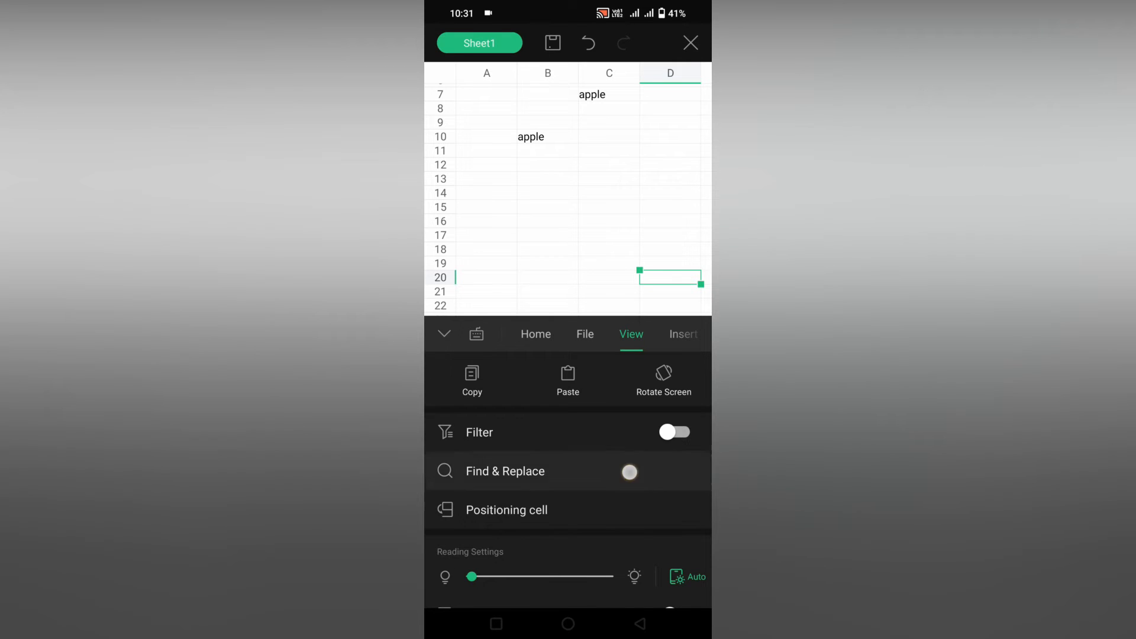
{"action": "left_click", "coordinate": [505, 471]}
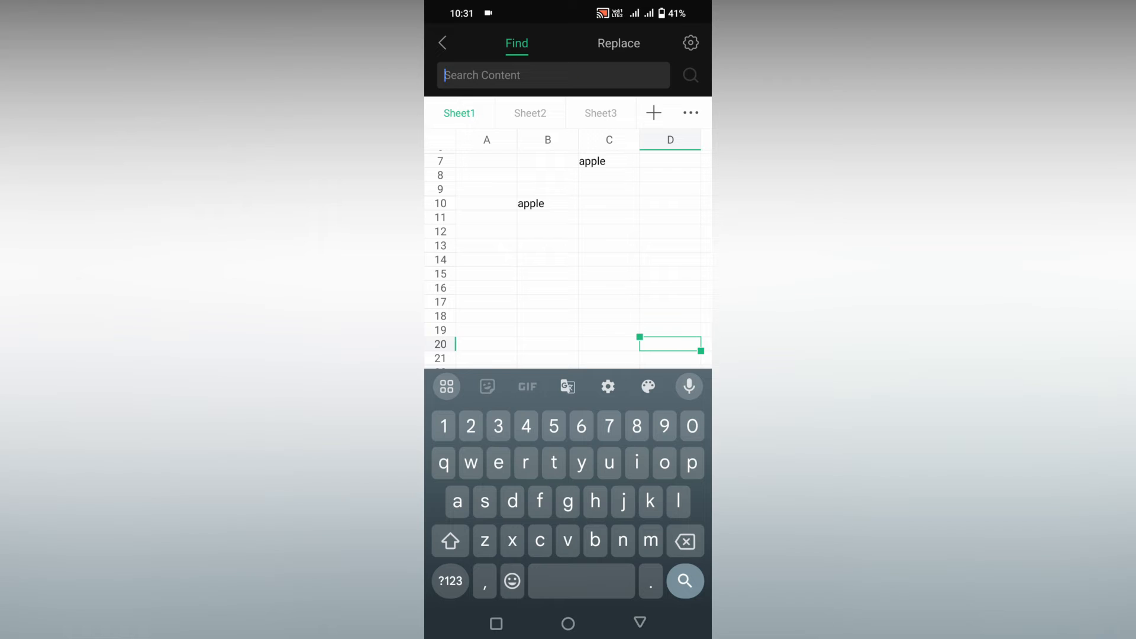
Step: Search Sheet1 for 'apple' and step to the next of its two matches
{"action": "type", "text": "app"}
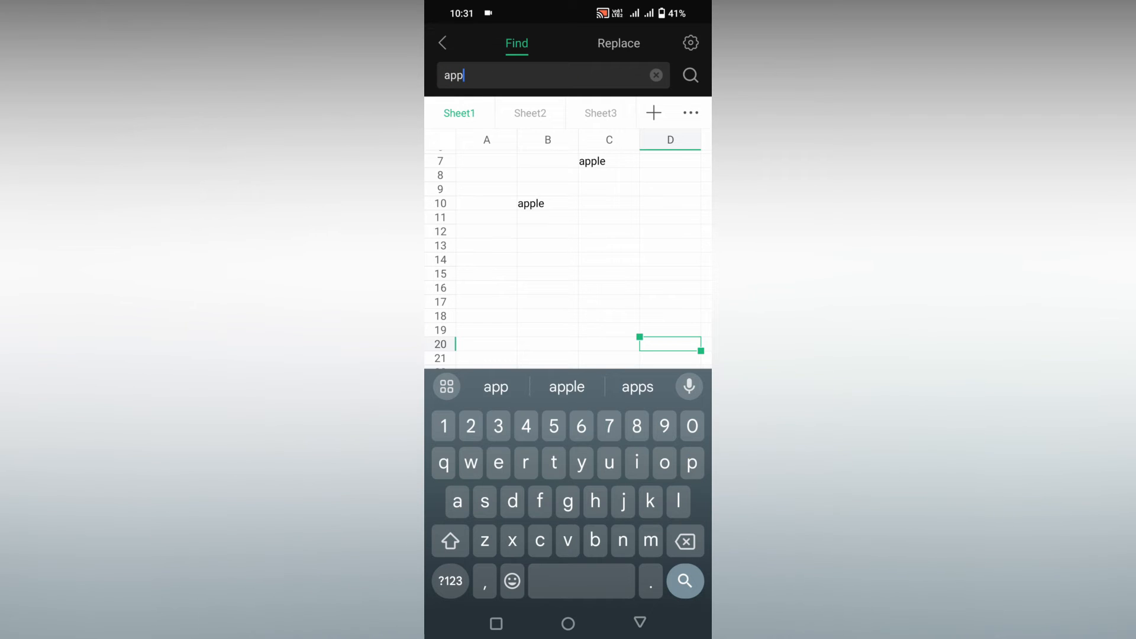
{"action": "left_click", "coordinate": [567, 386]}
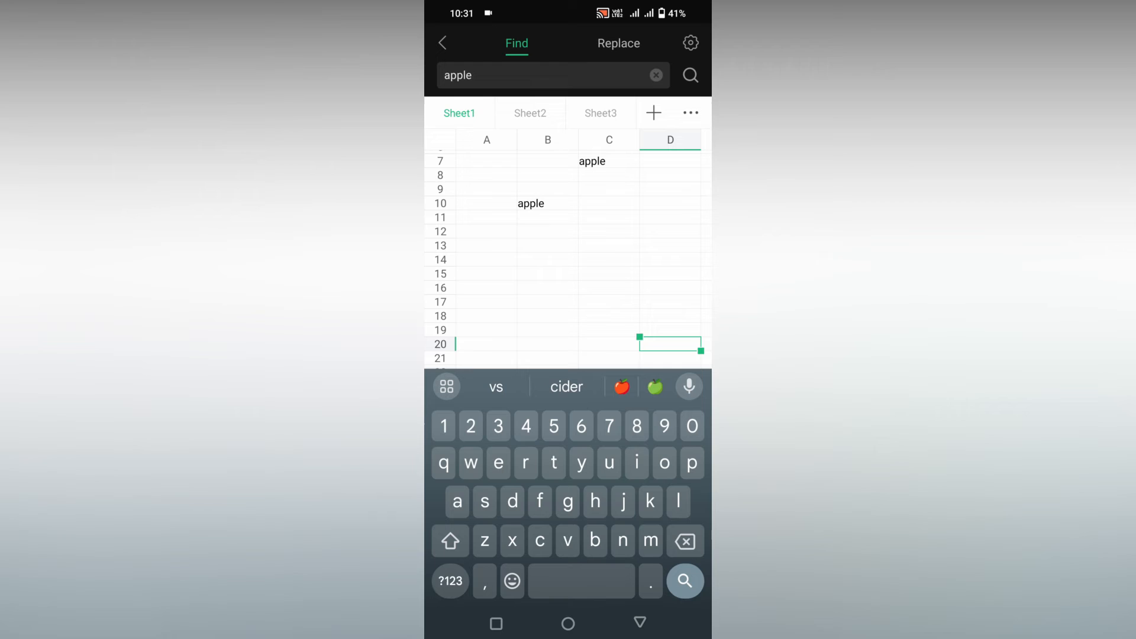
{"action": "left_click", "coordinate": [689, 75]}
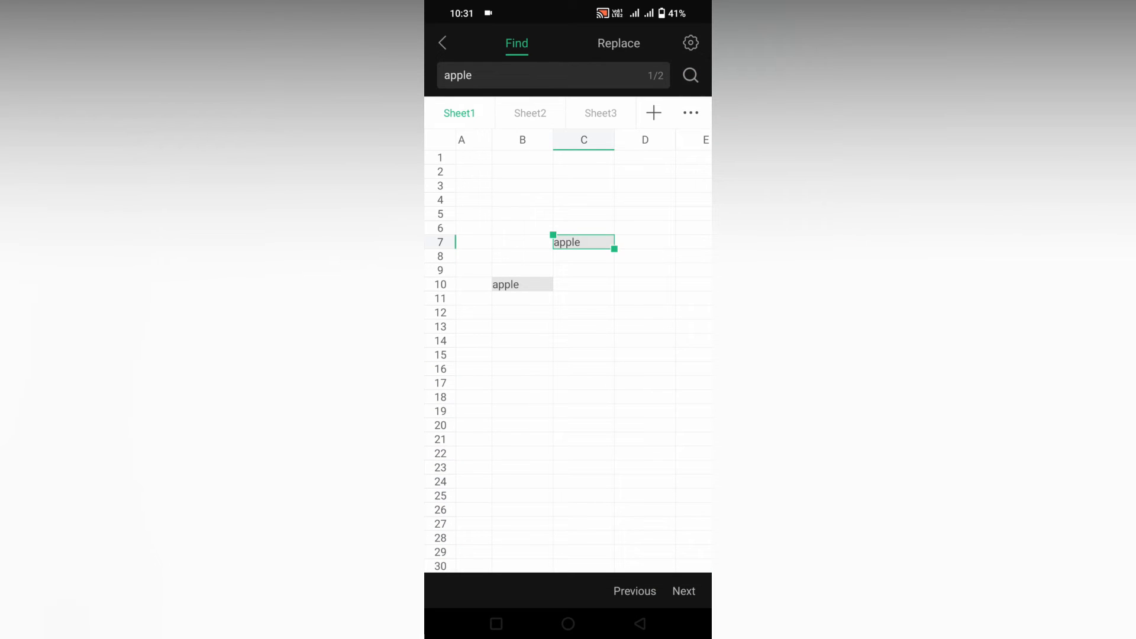
{"action": "left_click", "coordinate": [684, 590]}
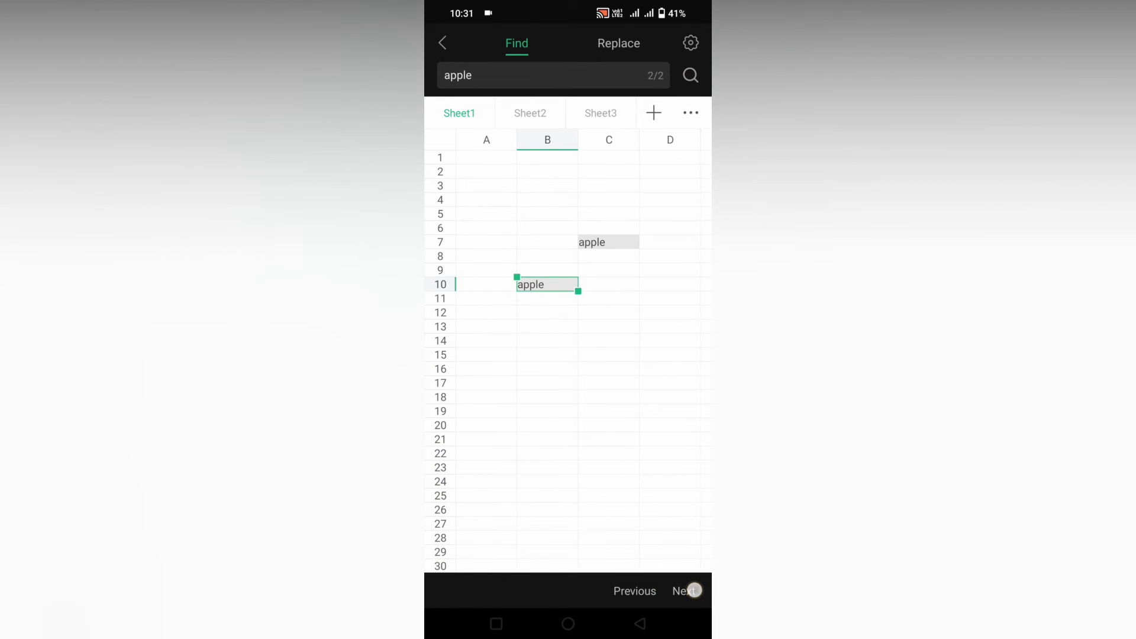
{"action": "left_click", "coordinate": [617, 43]}
{"action": "type", "text": "a"}
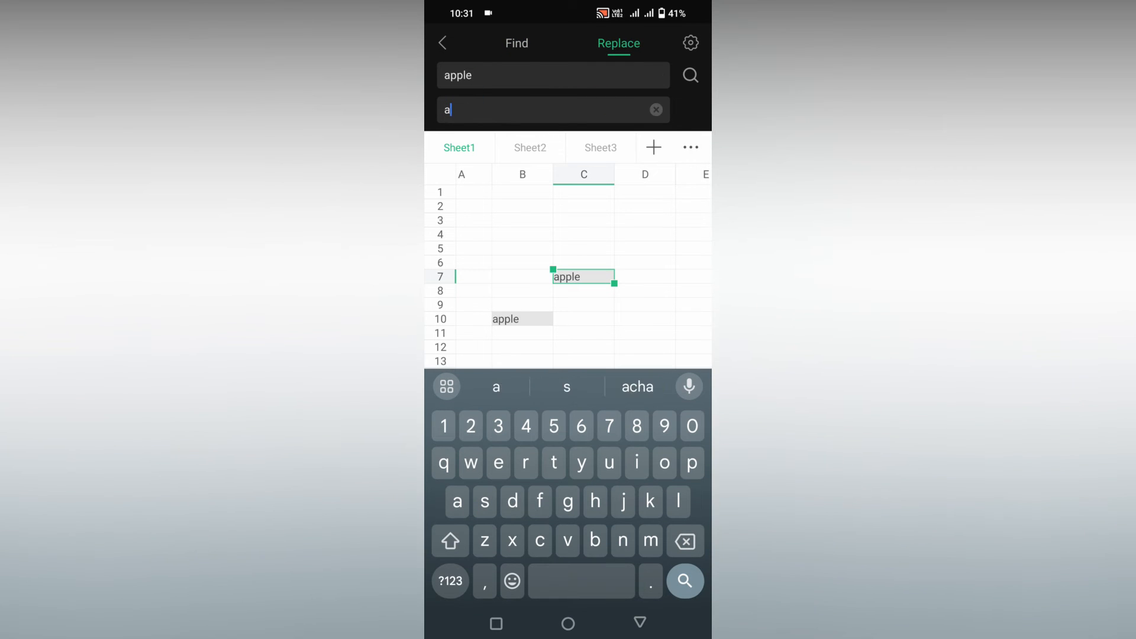
Step: Replace all 'apple' matches with 'apps' and dismiss the 2-replacements message
{"action": "type", "text": "pps"}
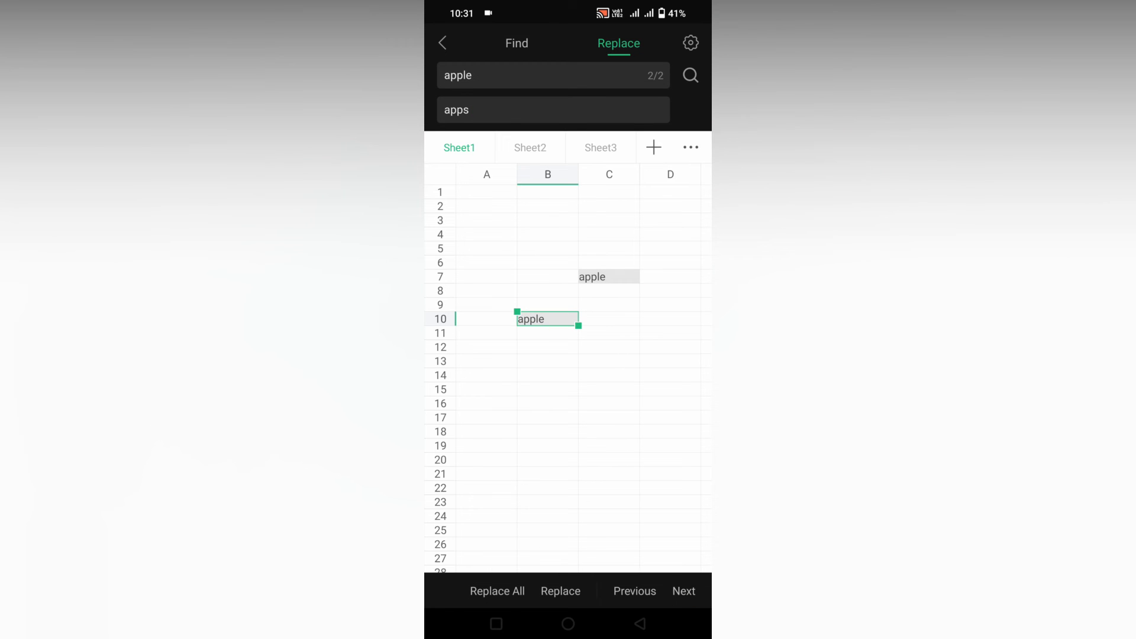
{"action": "left_click", "coordinate": [497, 590]}
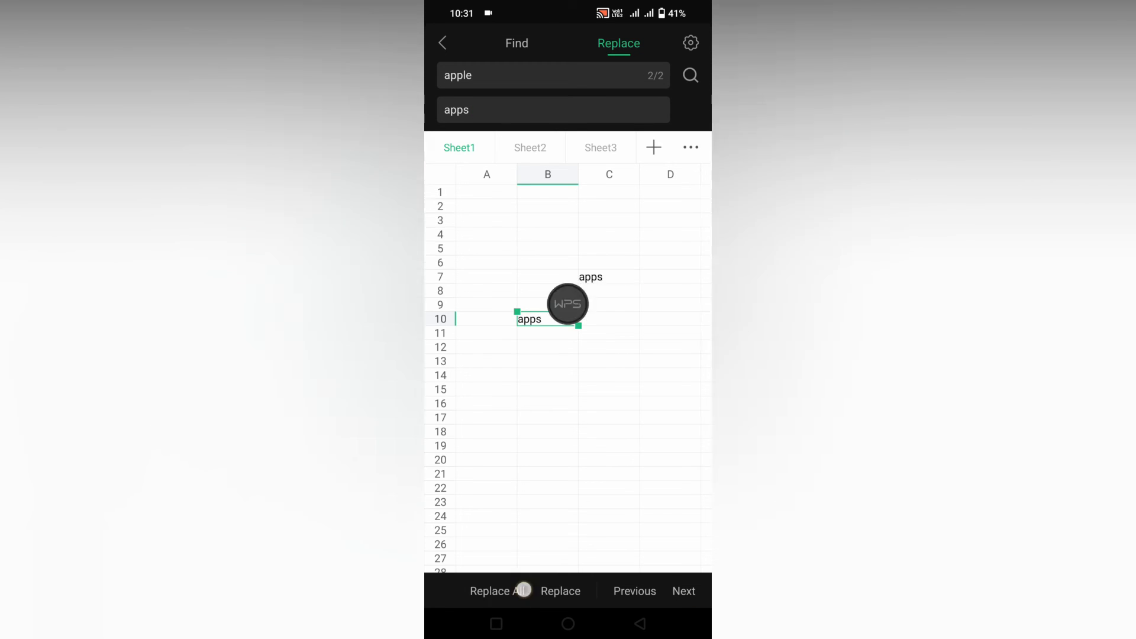
{"action": "left_click", "coordinate": [496, 590]}
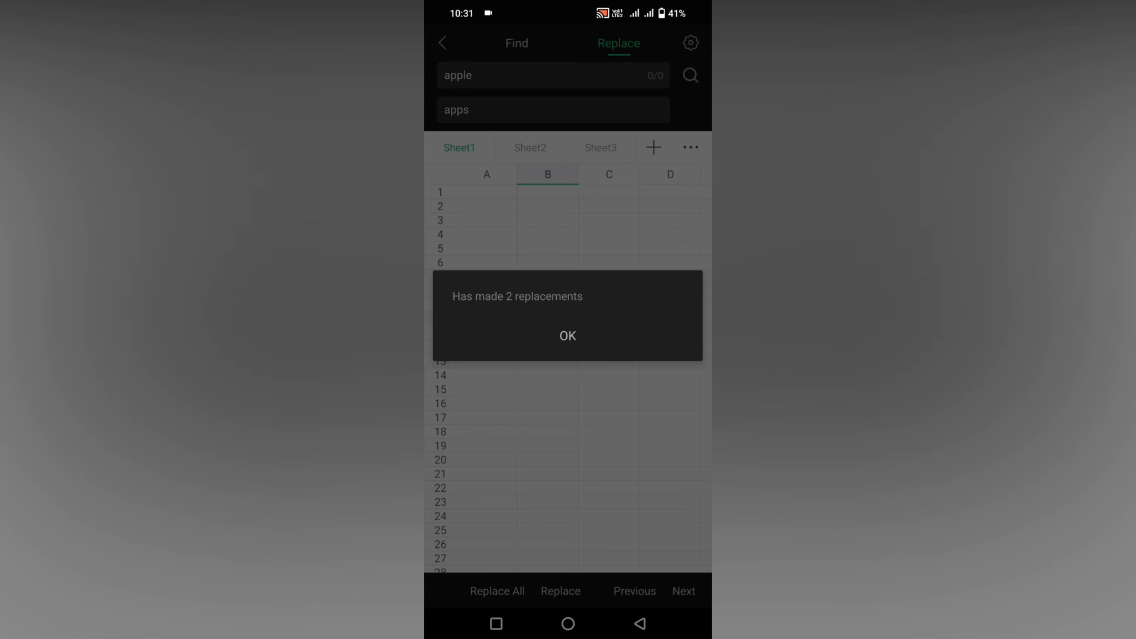
{"action": "left_click", "coordinate": [567, 335]}
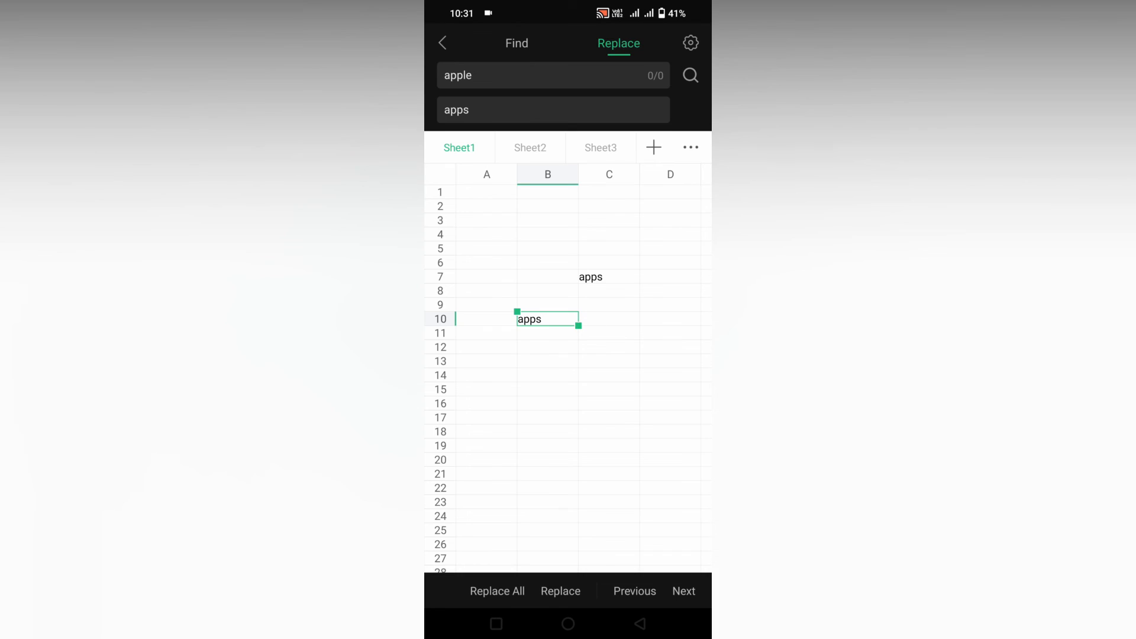